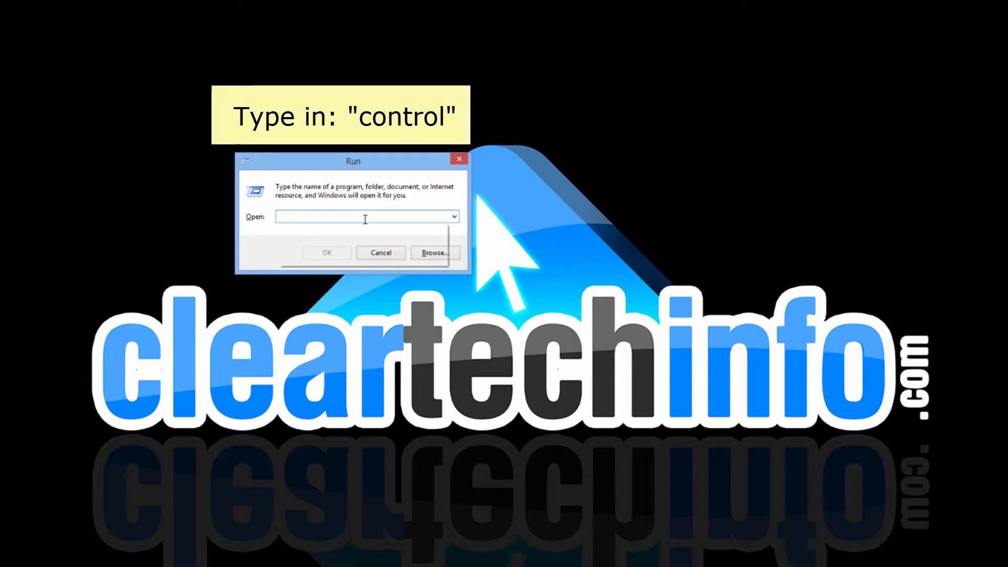
- Run the 'control' command from the Run dialog to open Control Panel
text(control)
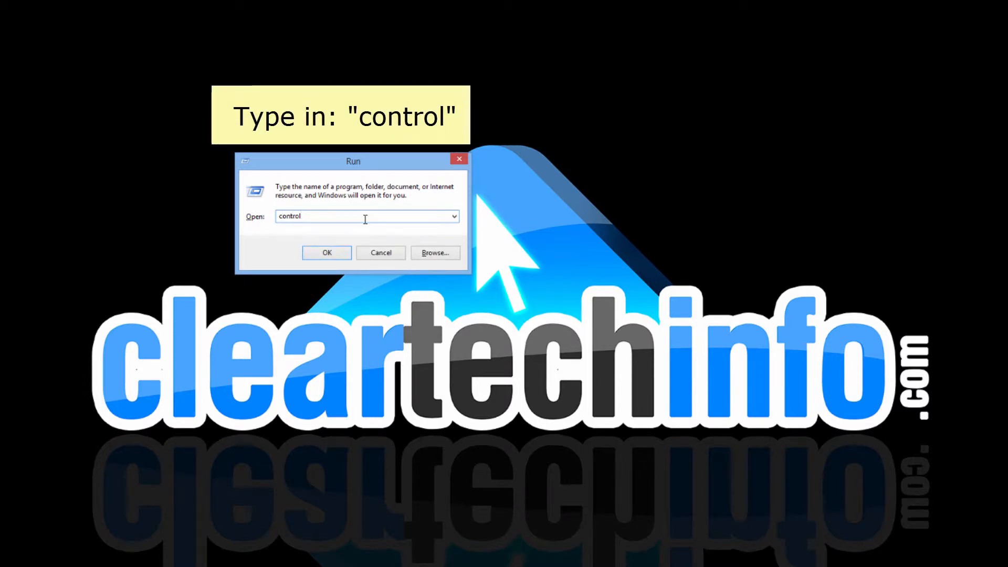
click(326, 252)
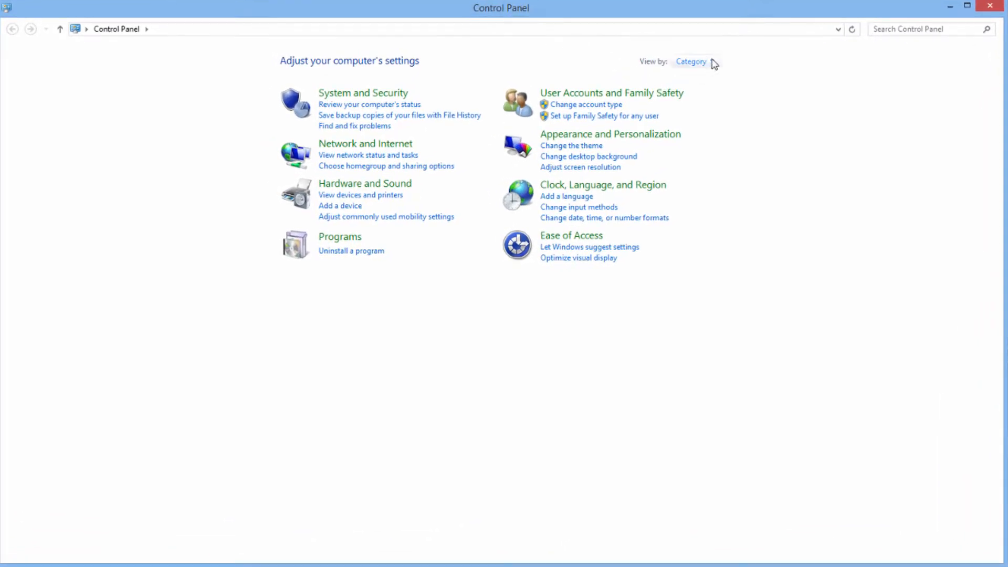
mouse_move(713, 64)
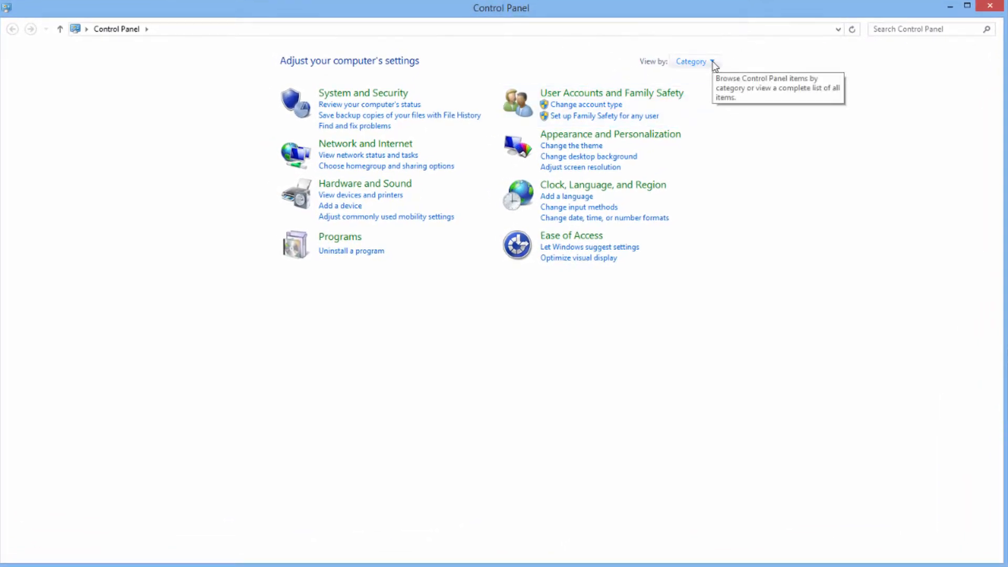
- Switch Control Panel's view to Large icons and open User Accounts
click(708, 62)
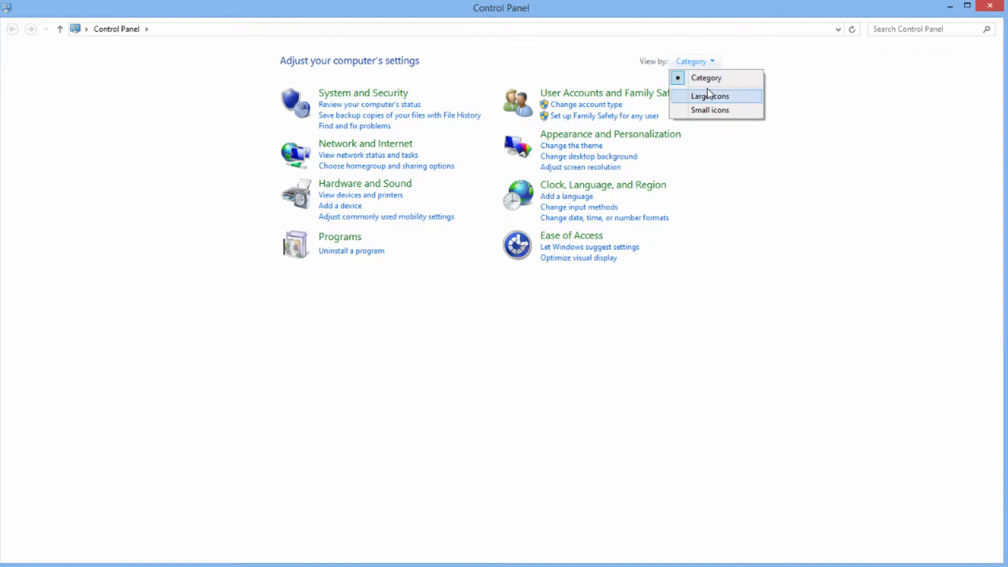
mouse_move(713, 78)
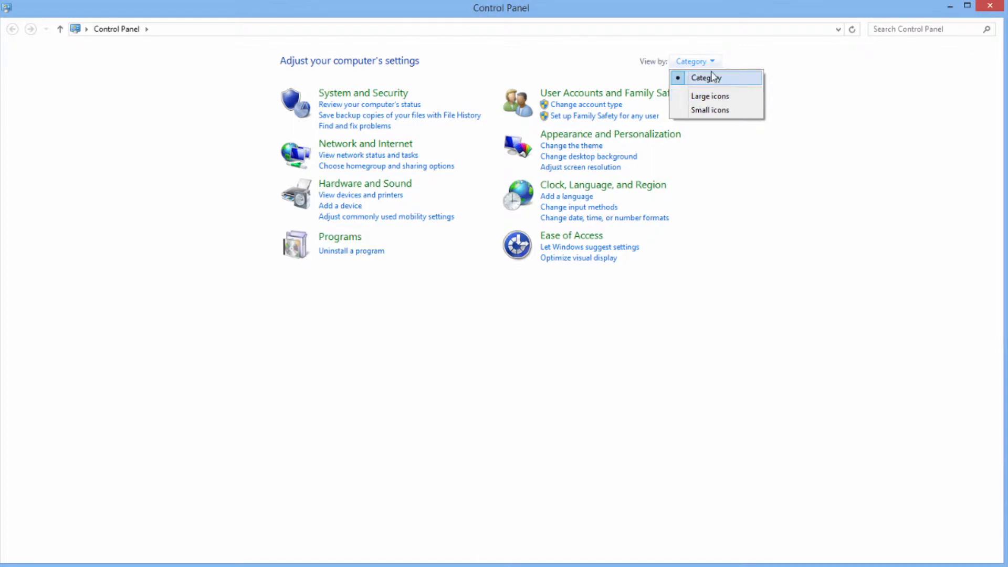
mouse_move(584, 75)
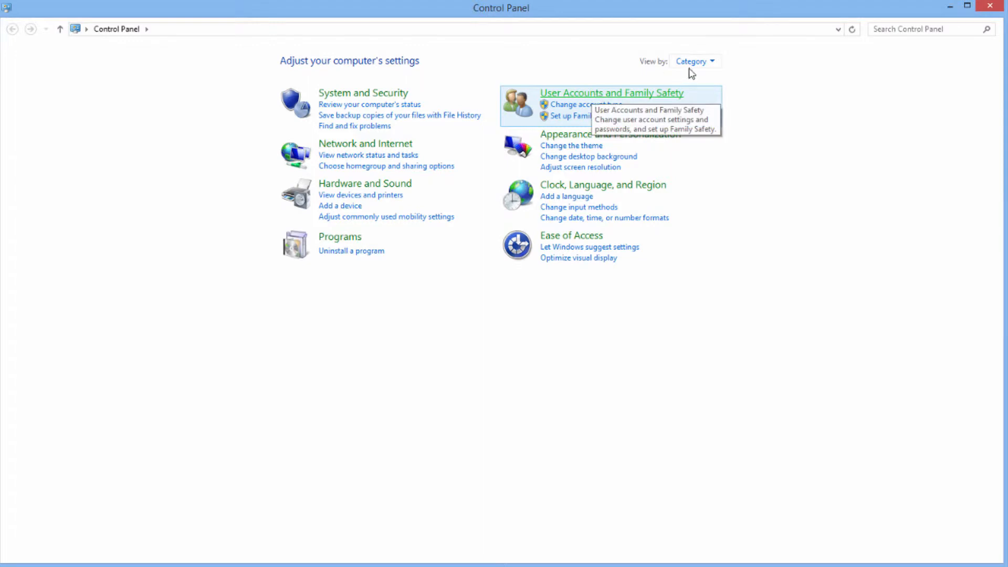
click(696, 61)
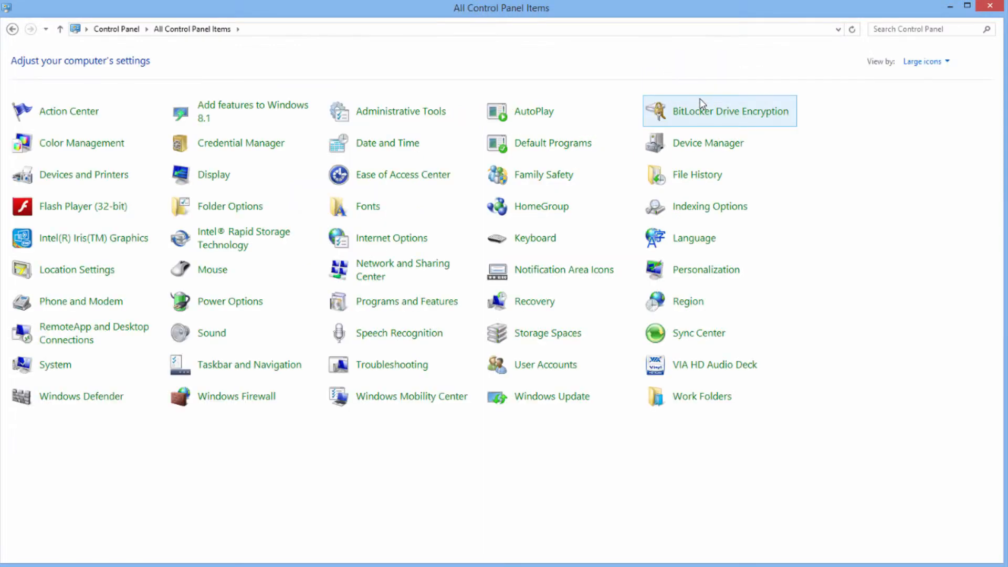
mouse_move(558, 370)
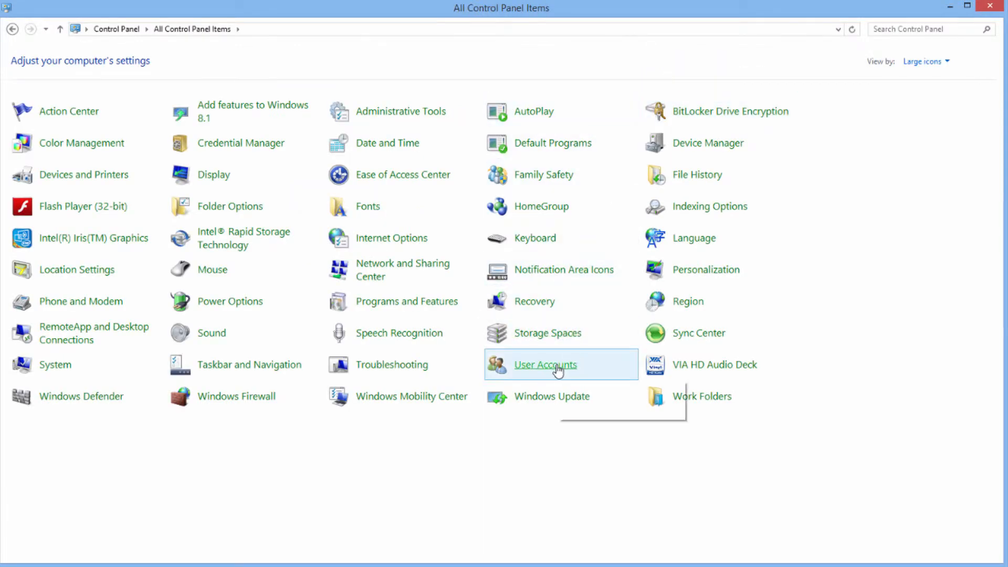
click(545, 365)
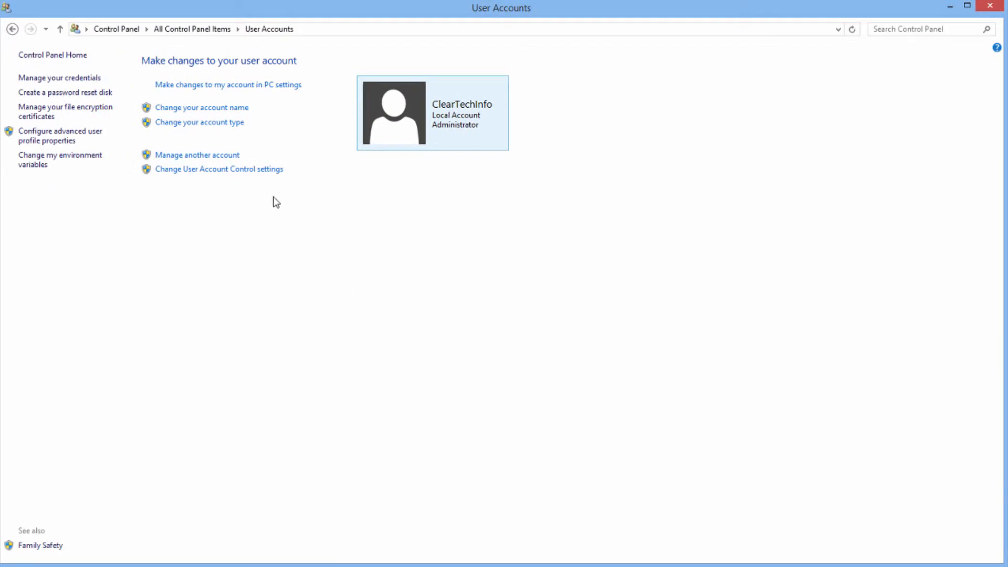
mouse_move(189, 160)
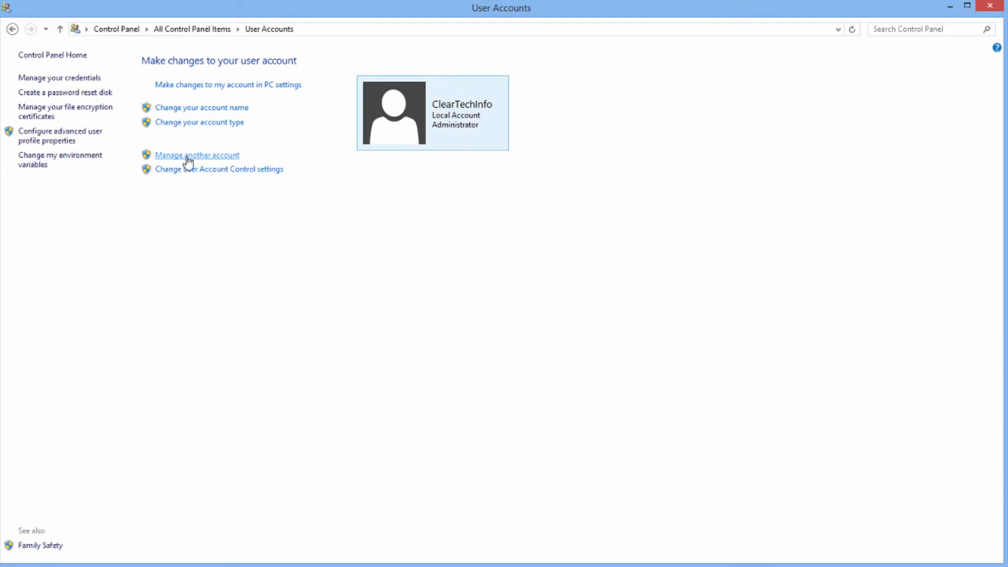
- Choose Manage another account, then 'Add a new user in PC settings'
click(196, 155)
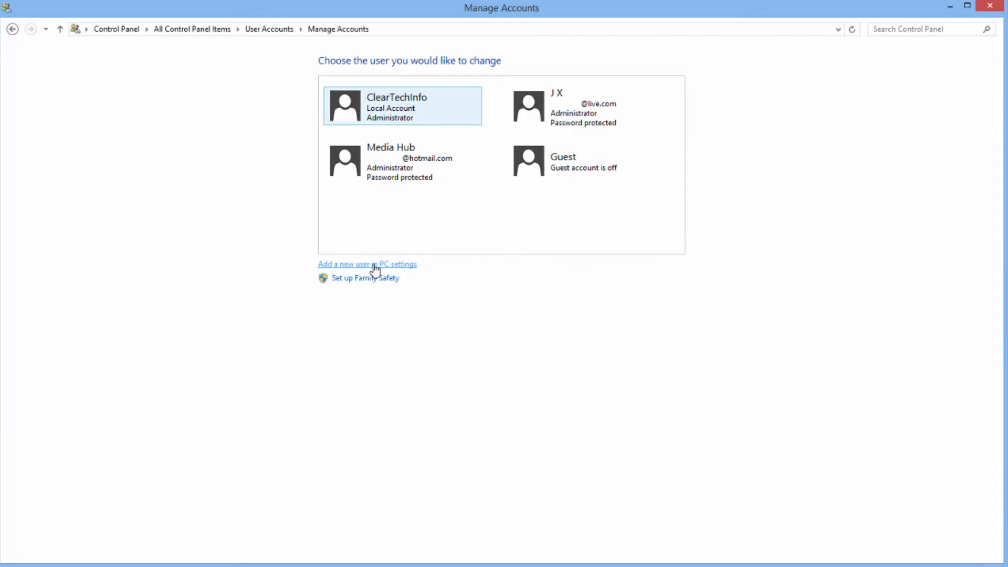
click(367, 265)
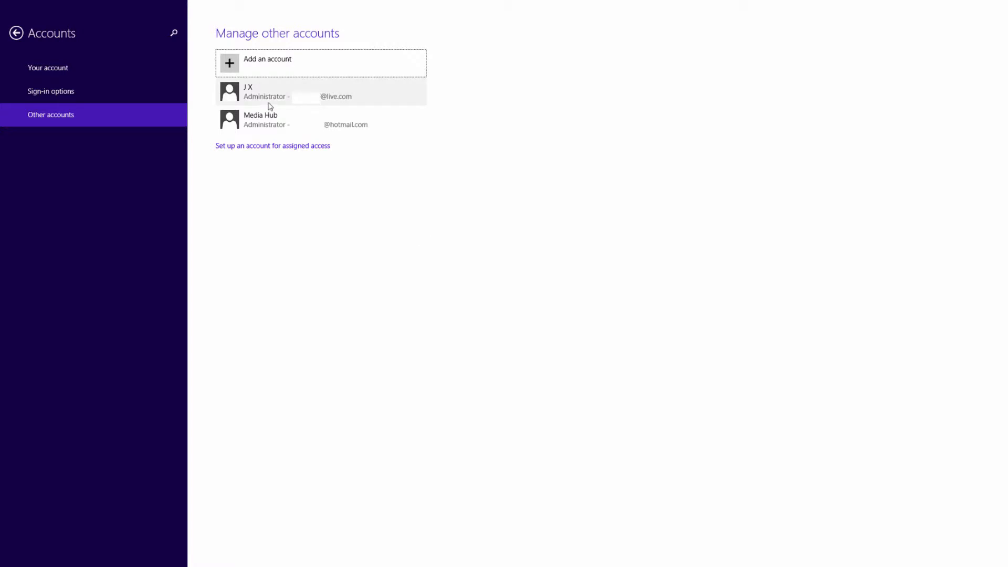
mouse_move(234, 64)
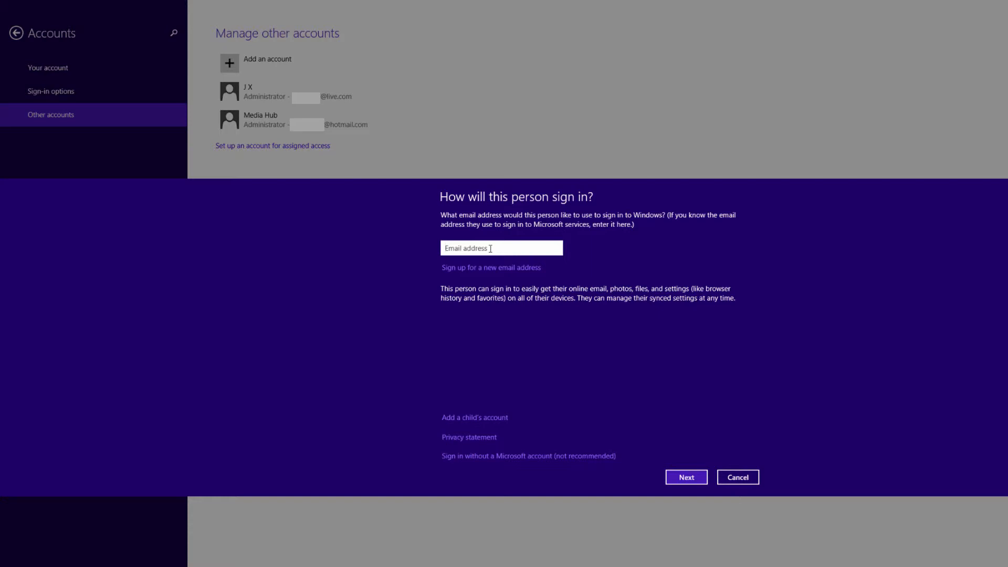
- Select the empty Email address box in the add-account prompt
click(501, 248)
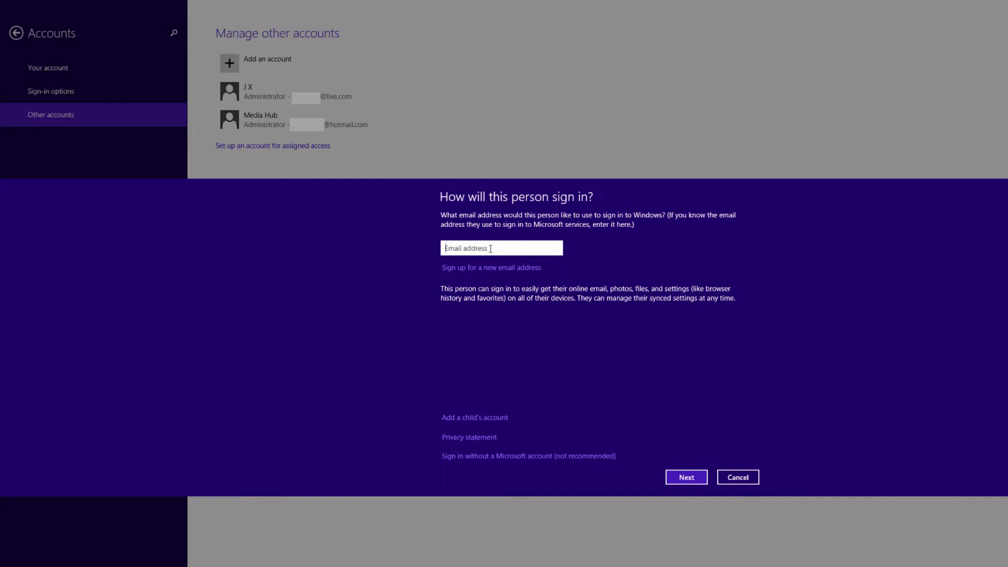